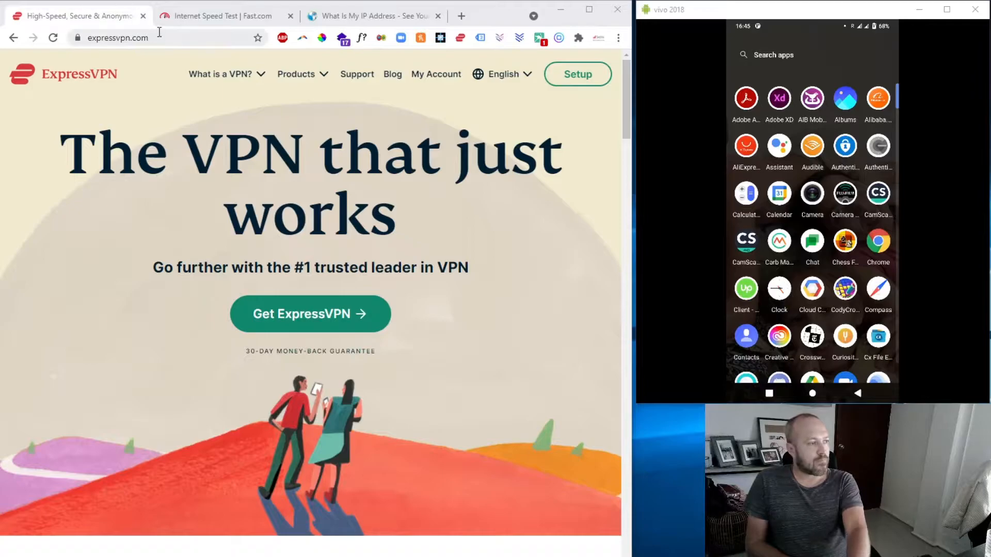
Rerun the Fast.com speed test, which now reports 88 Mbps
left_click(221, 15)
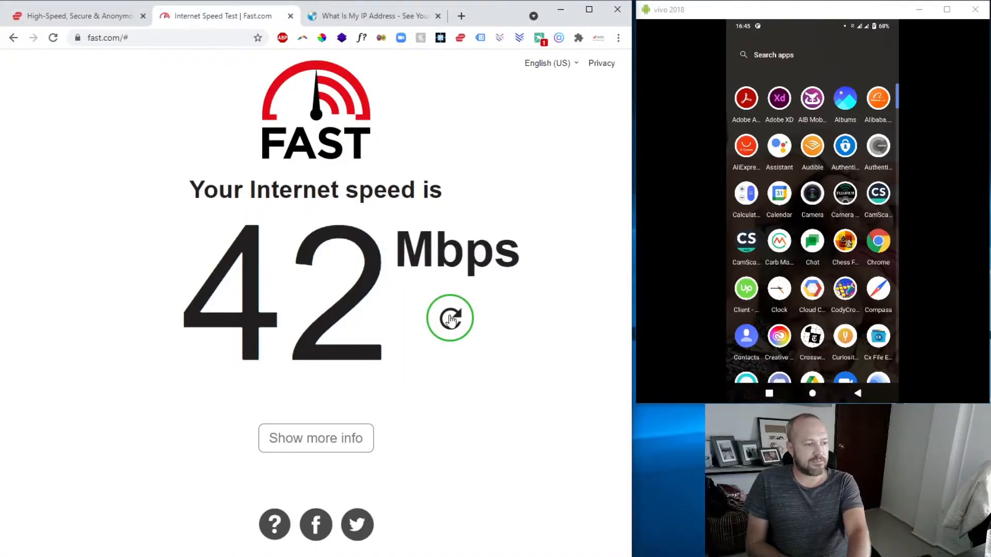
left_click(450, 319)
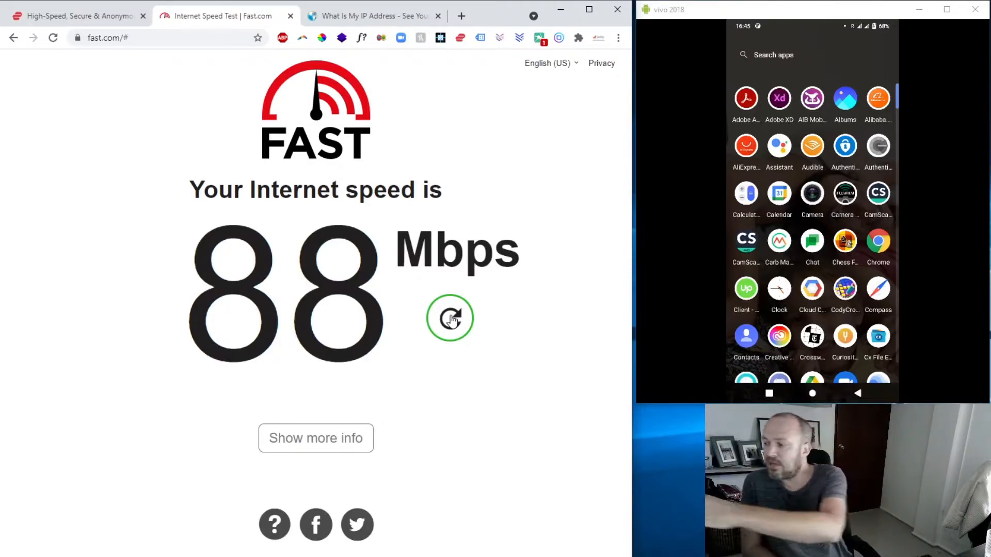
Launch the FAST app on the phone and run its speed test, reporting 82 Mbps
scroll("down", 3)
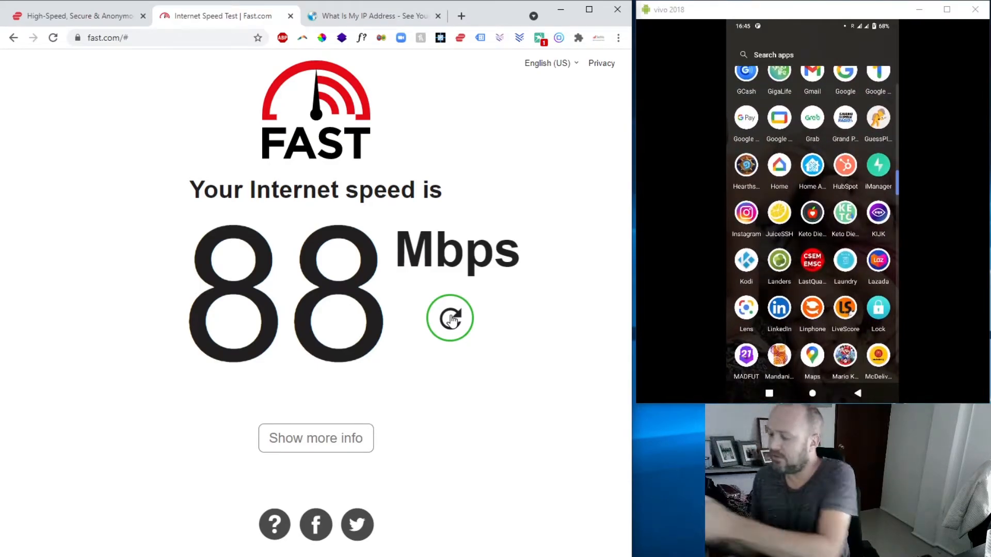
scroll("down", 3)
type("fast")
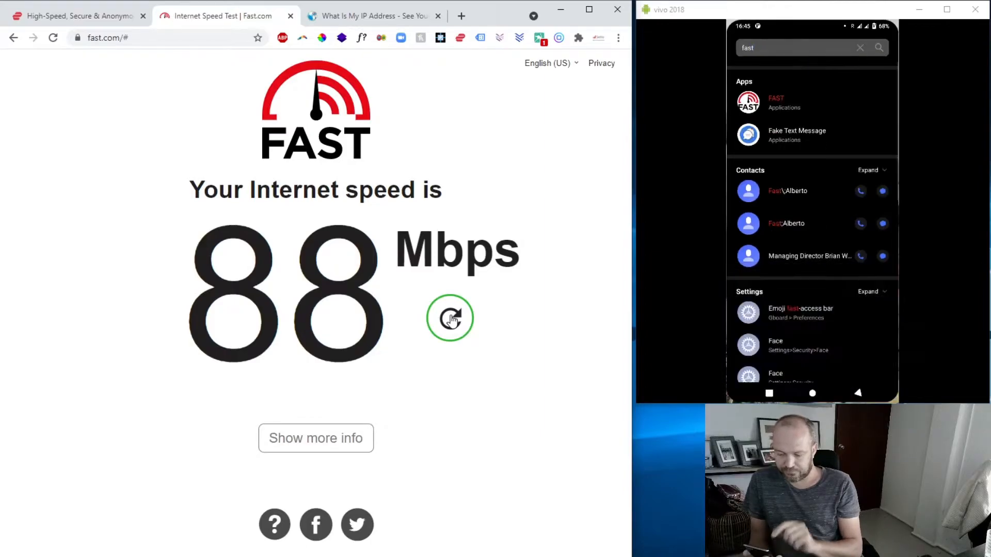
left_click(748, 102)
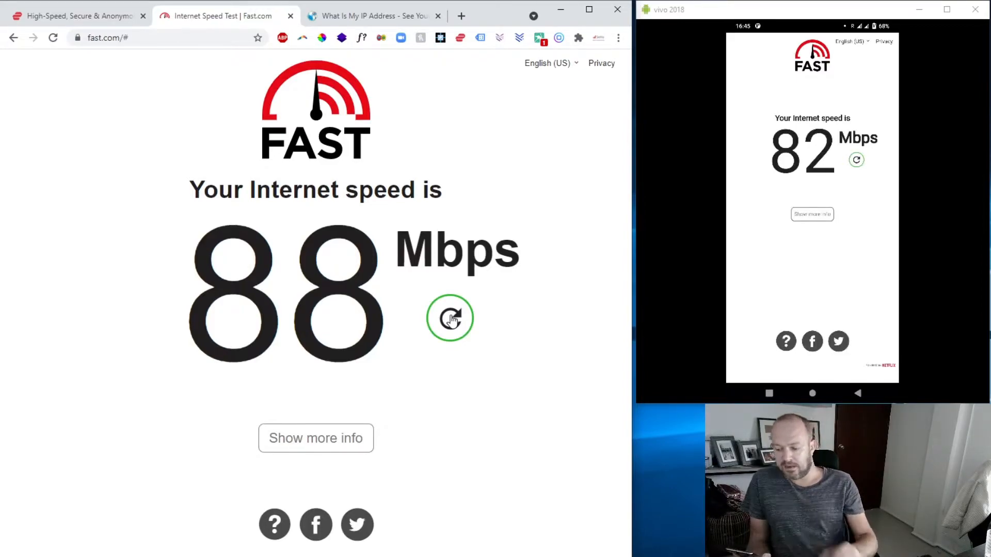
mouse_move(32, 188)
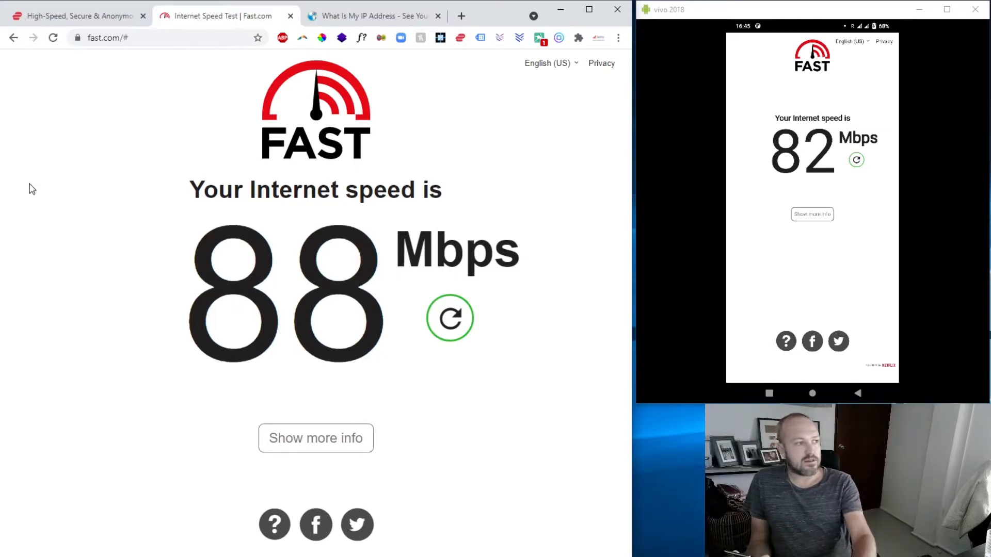
Refresh WhatIsMyIPAddress on computer and phone, both showing Cebu City, Philippines
left_click(370, 15)
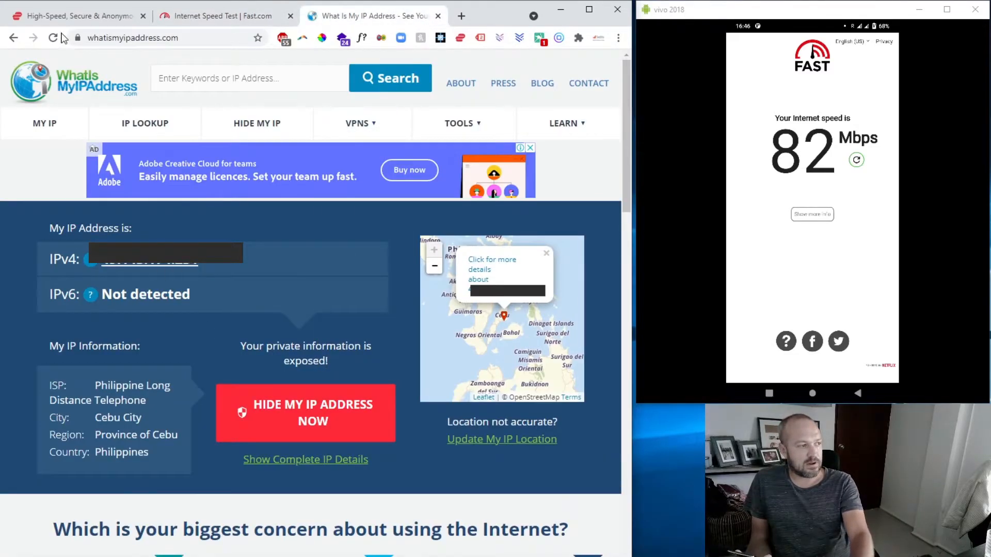
left_click(53, 37)
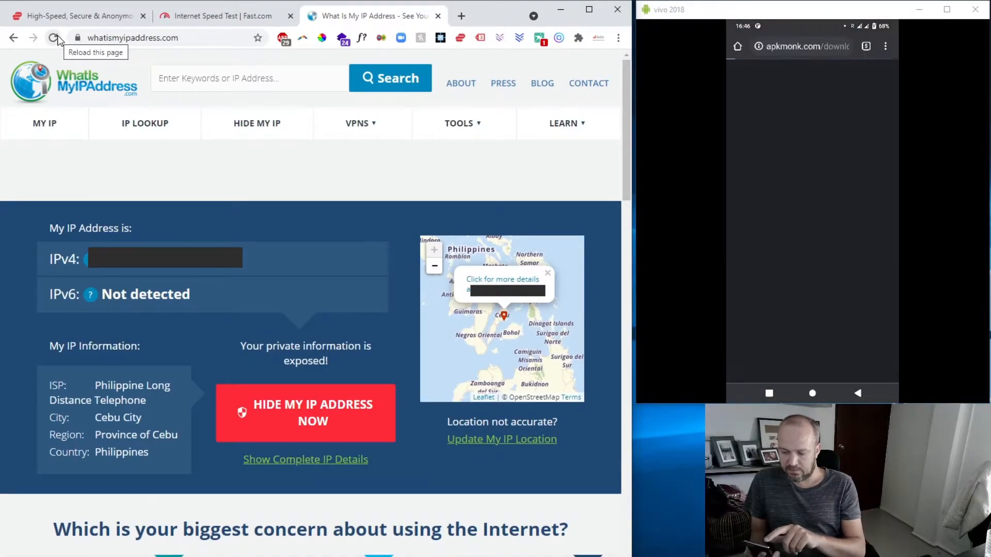
left_click(795, 45)
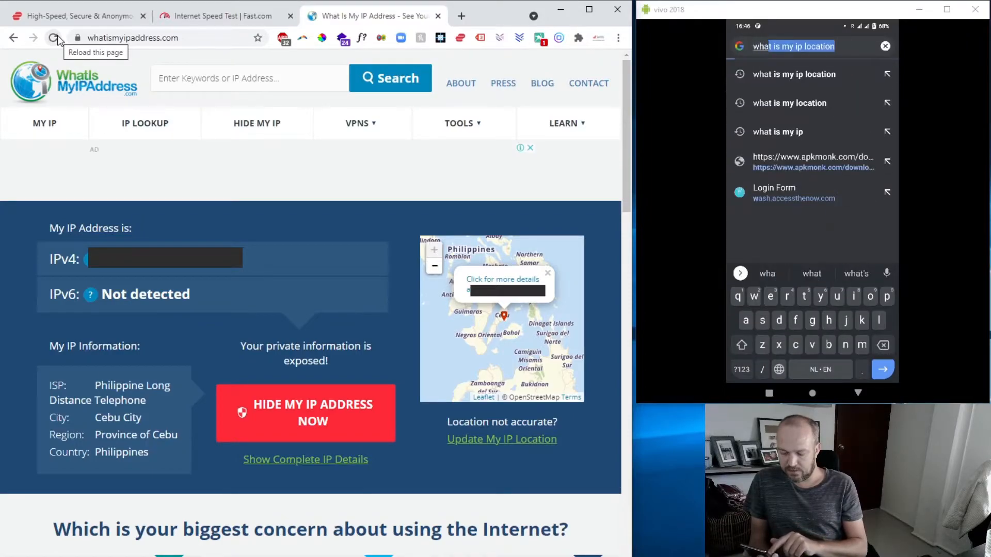
left_click(794, 74)
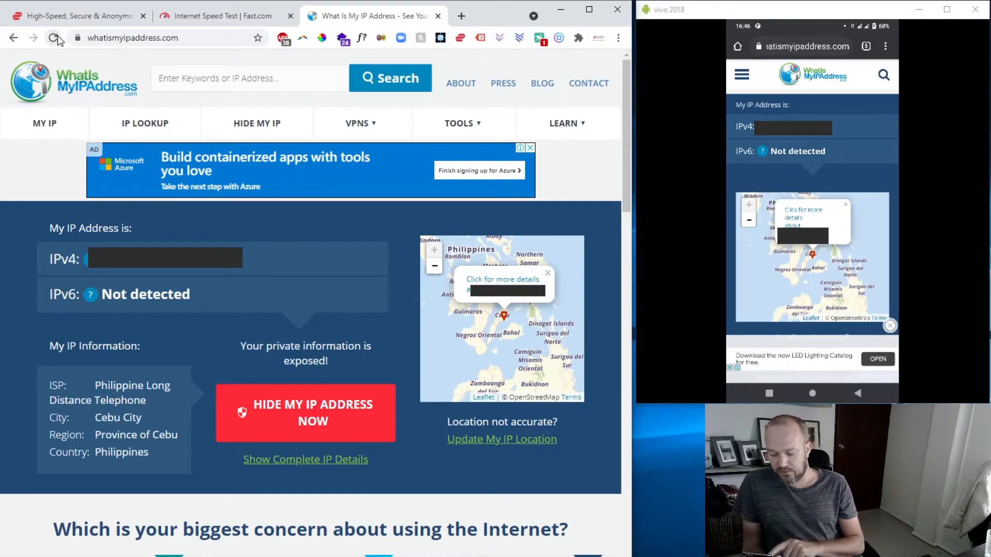
left_click(813, 393)
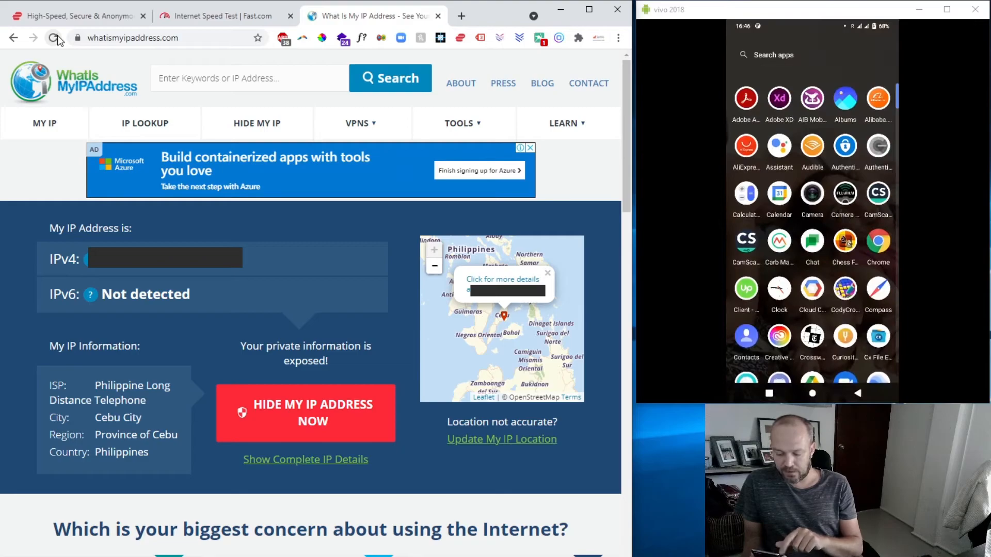
Reach the Deco WAN settings via More > Advanced and choose L2TP connection type
scroll("down", 3)
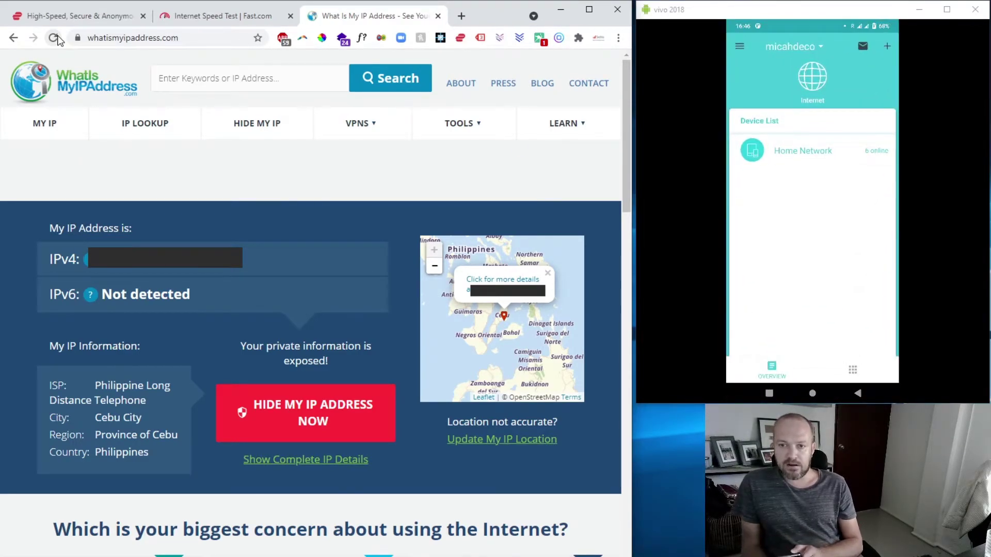
left_click(852, 369)
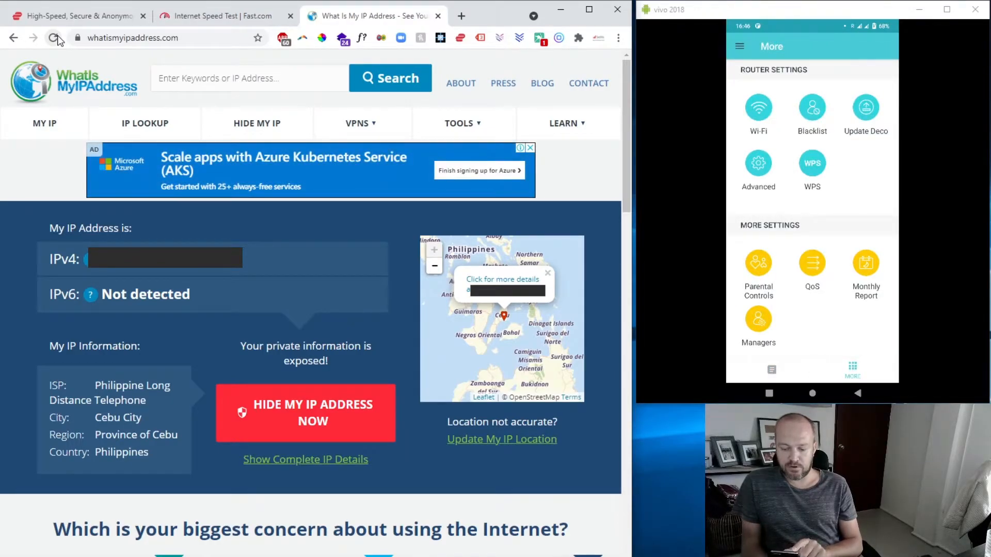
left_click(757, 163)
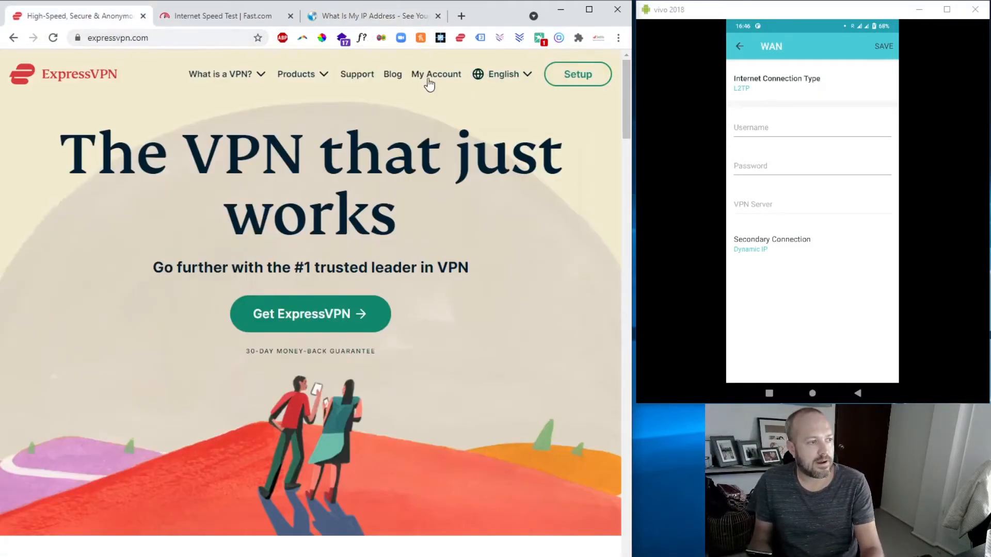
mouse_move(436, 74)
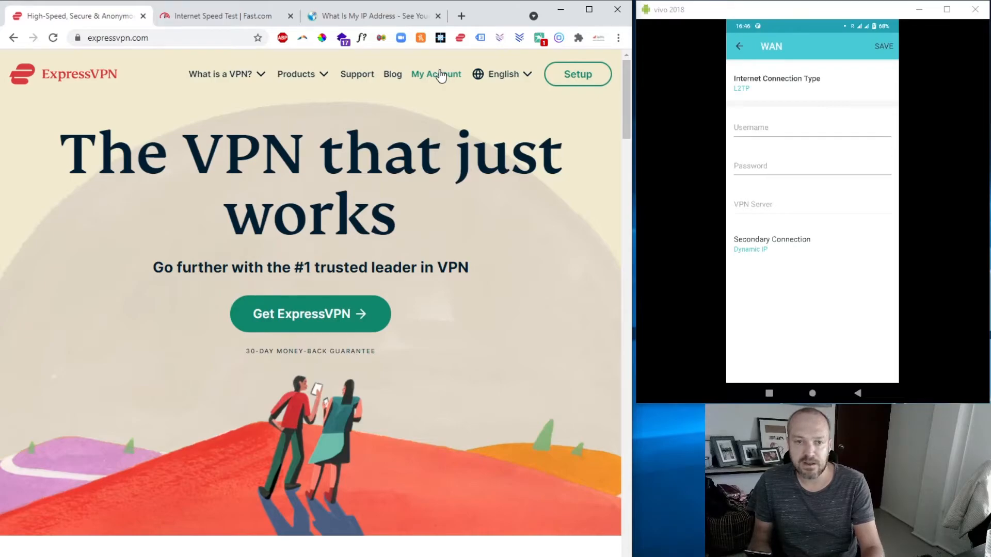
Reach ExpressVPN's manual L2TP/IPsec setup details from My Account
left_click(435, 74)
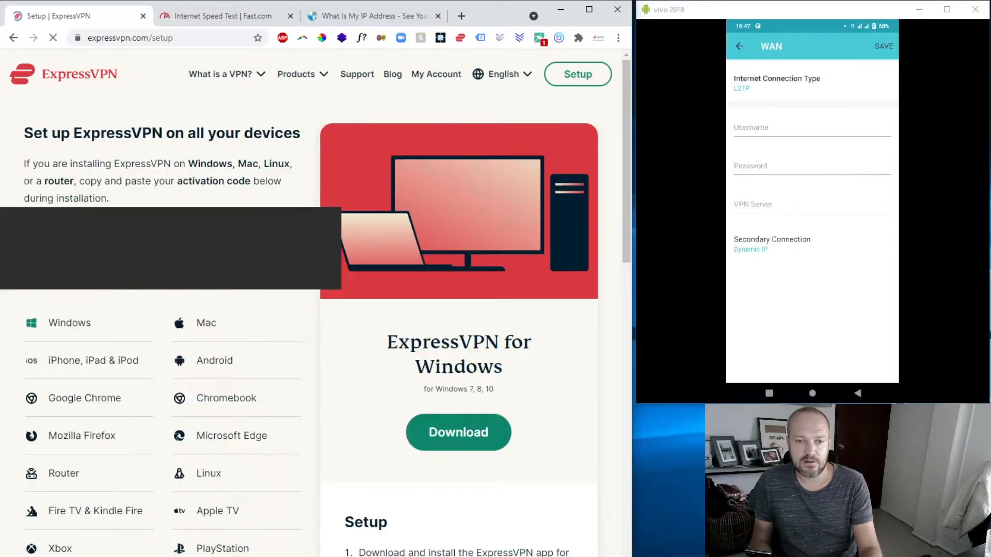
scroll("down", 3)
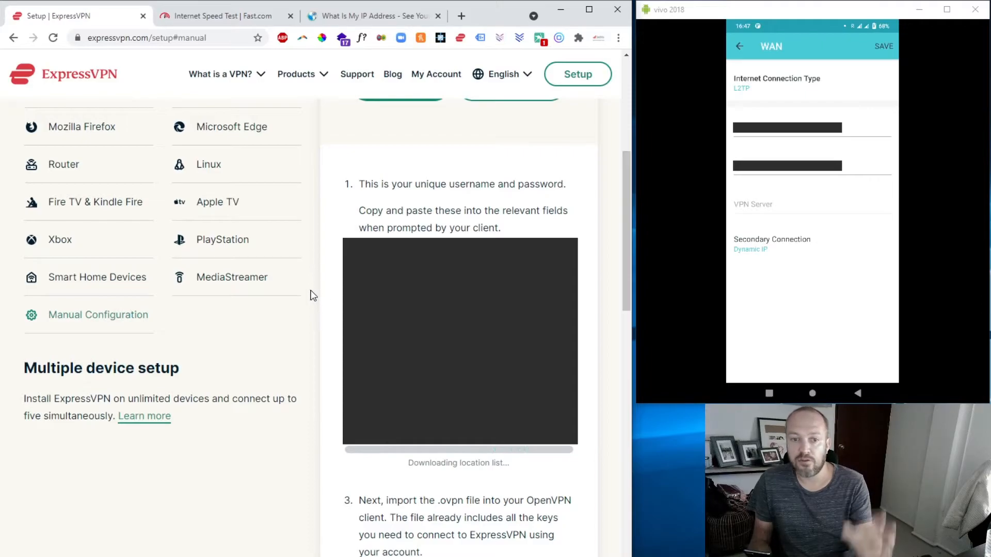
scroll("up", 3)
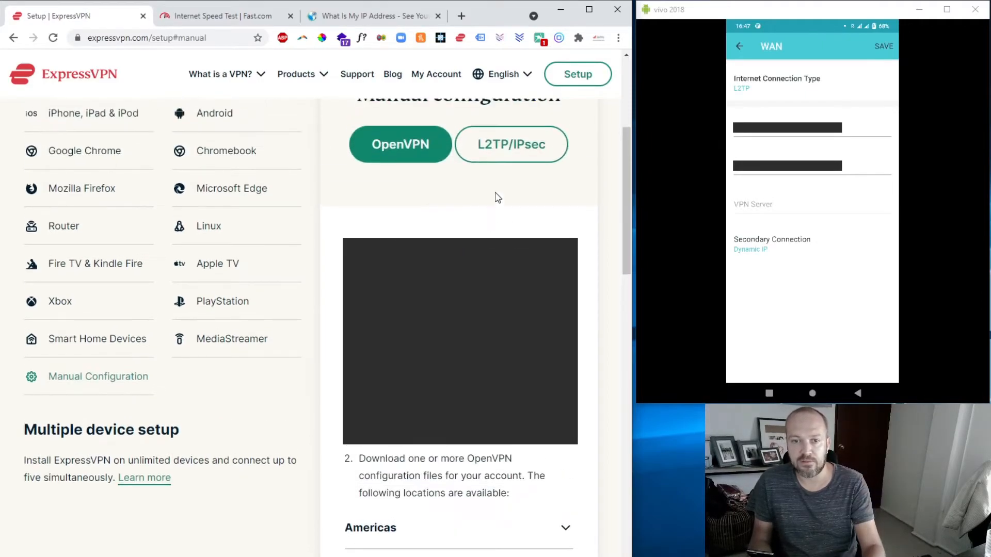
scroll("down", 3)
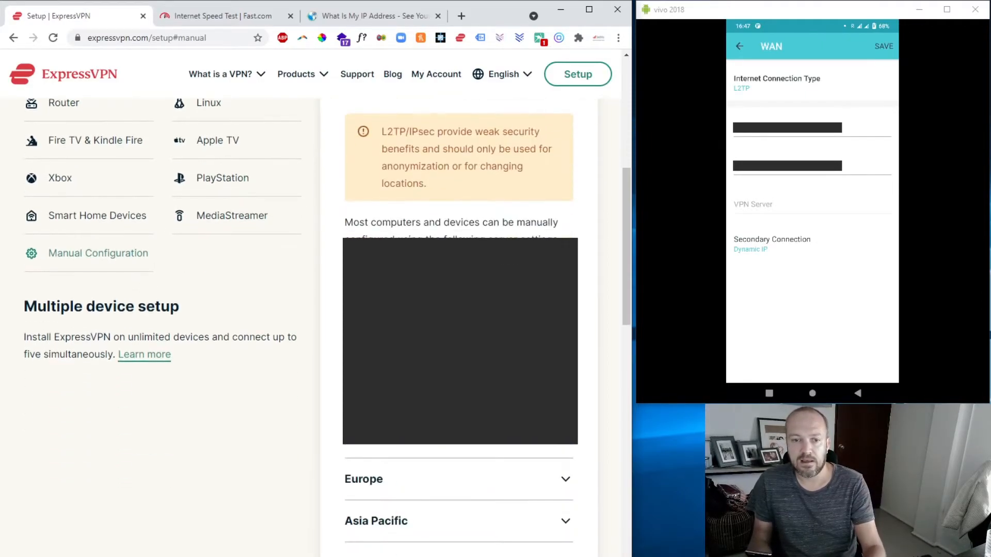
mouse_move(425, 238)
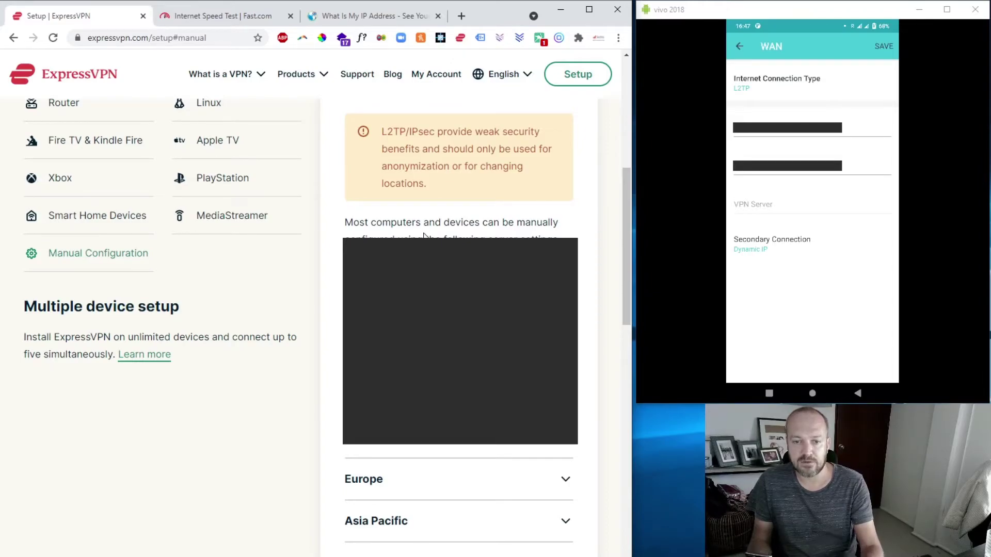
left_click(787, 127)
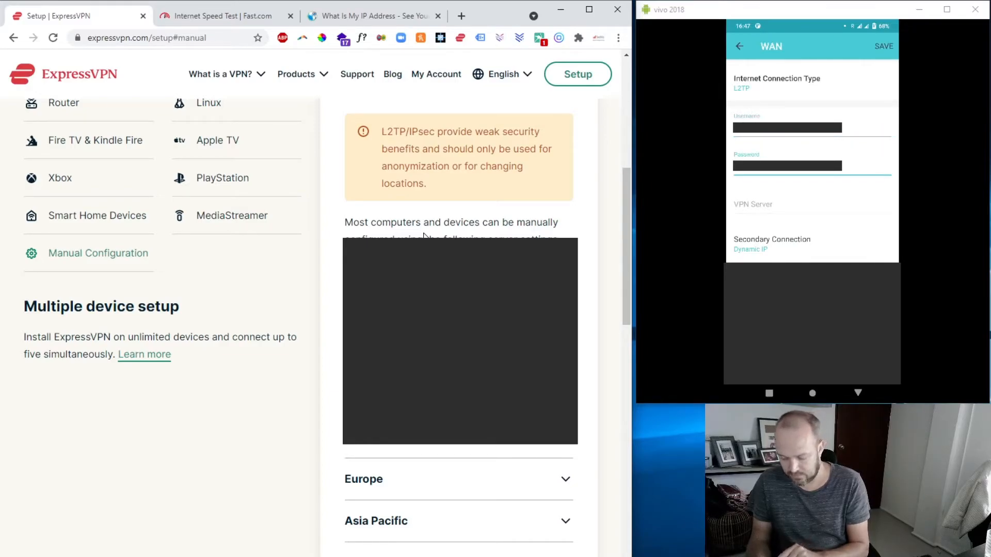
left_click(788, 165)
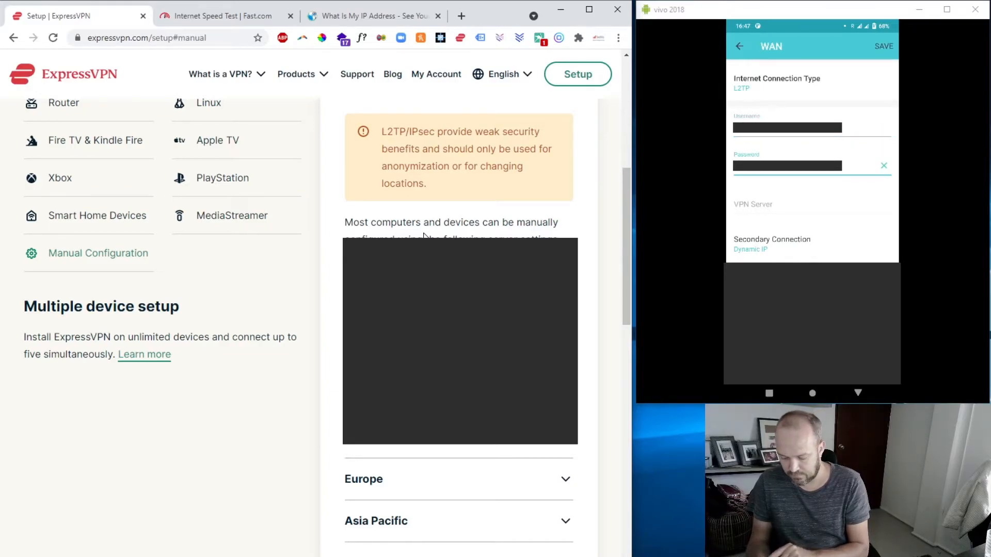
Expand the Europe server list and select the Netherlands – The Hague hostname
left_click(811, 205)
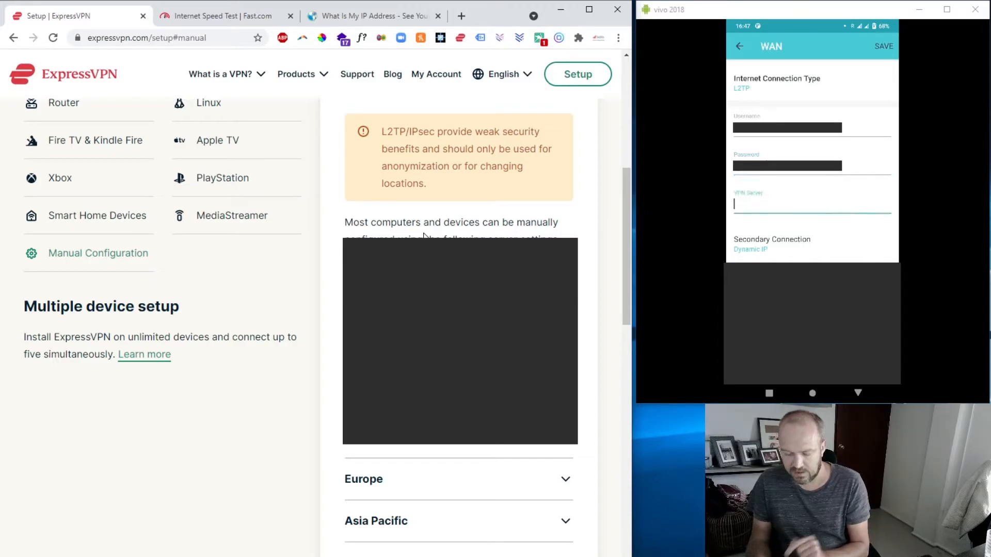
scroll("down", 3)
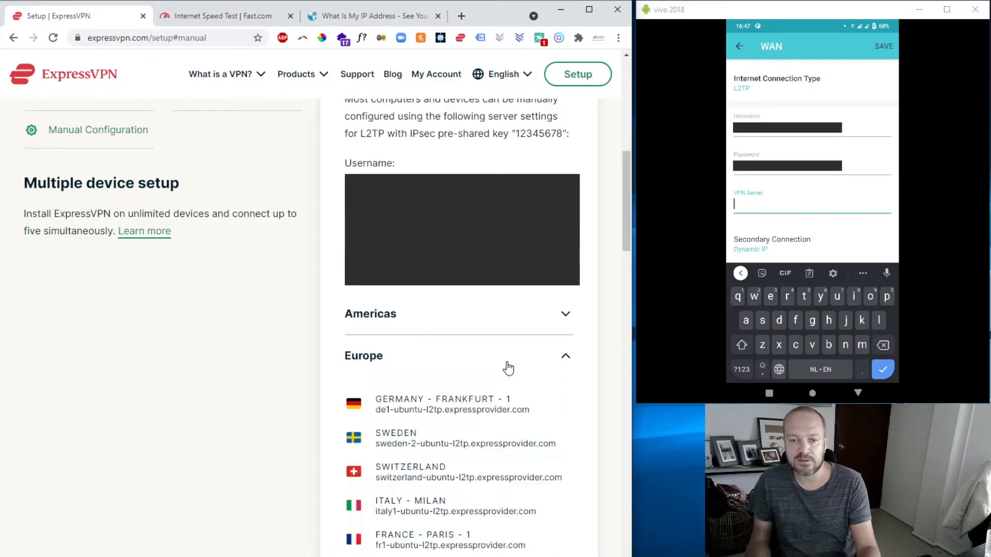
scroll("down", 3)
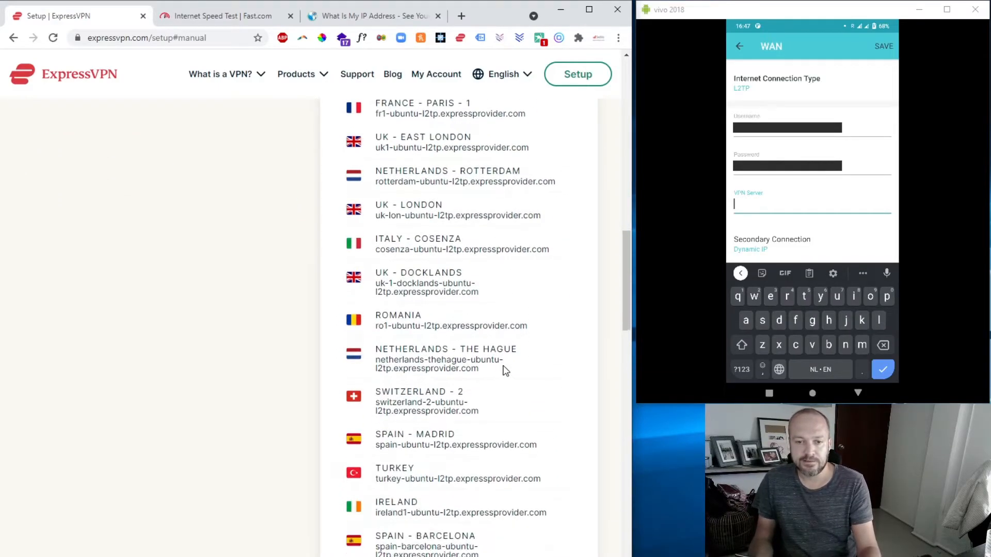
double_click(440, 365)
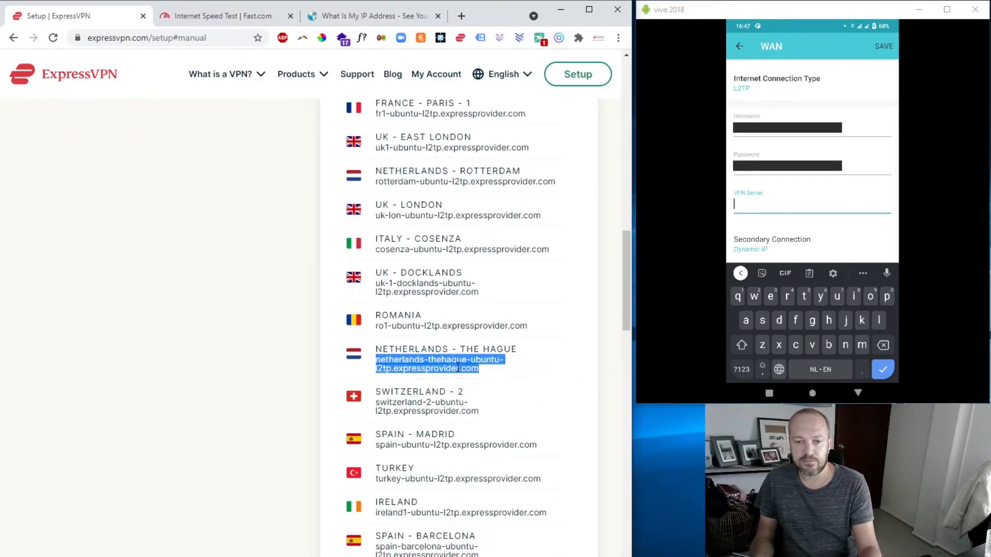
Paste the The Hague hostname as the L2TP VPN server and save the WAN settings
left_click(811, 204)
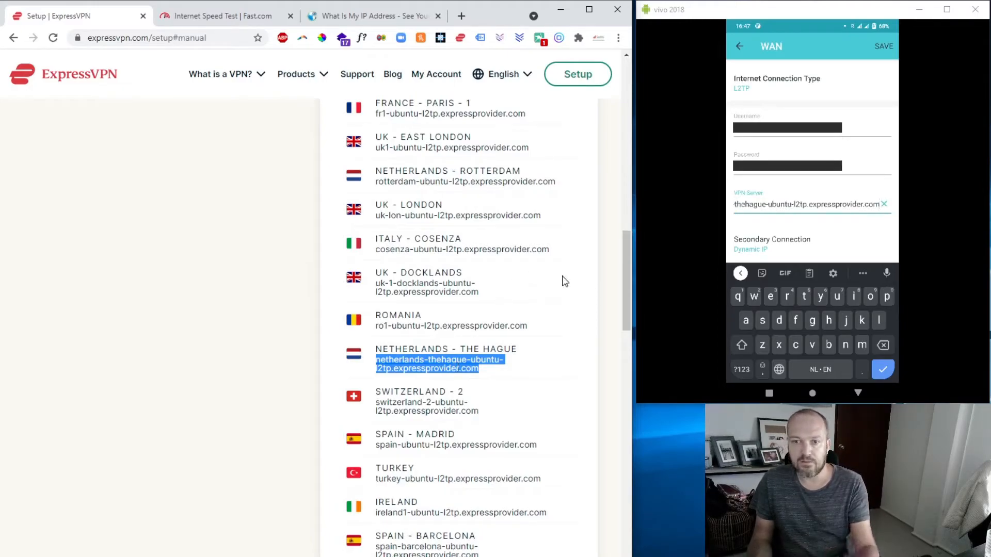
mouse_move(507, 342)
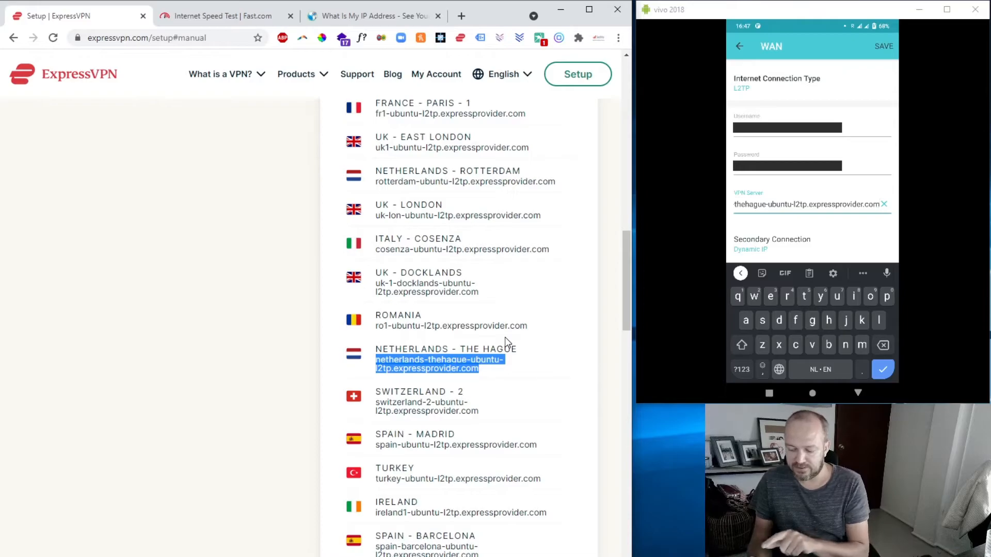
left_click(883, 369)
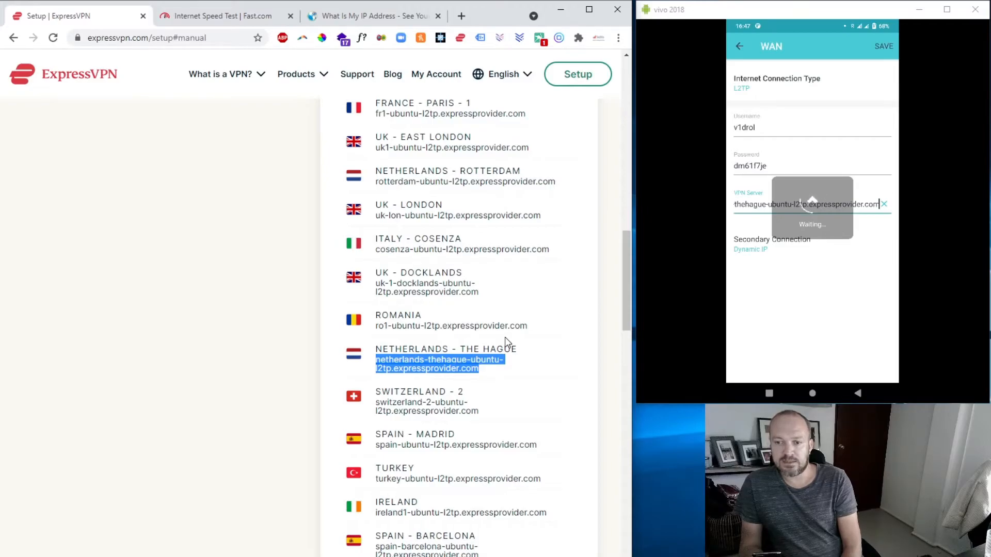
left_click(884, 46)
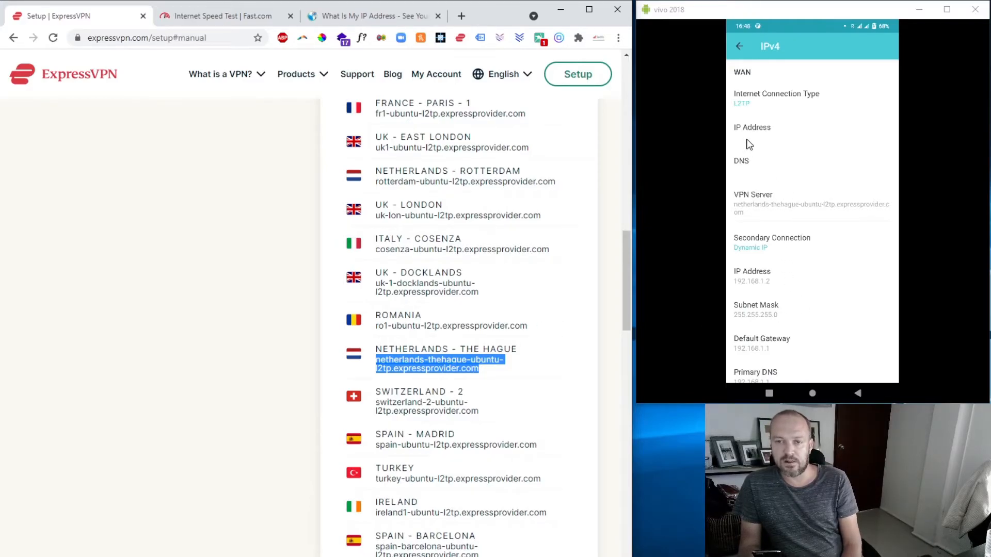
mouse_move(788, 148)
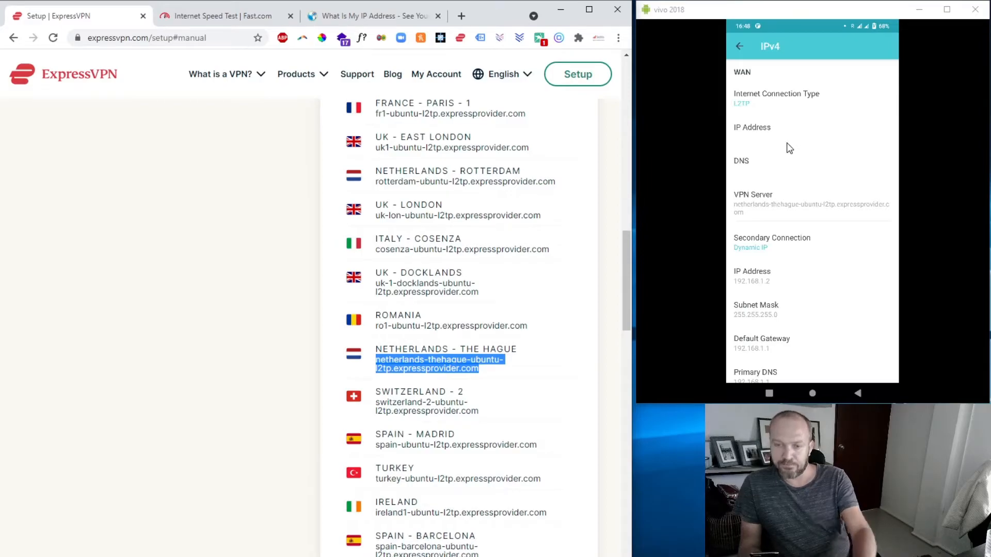
mouse_move(316, 135)
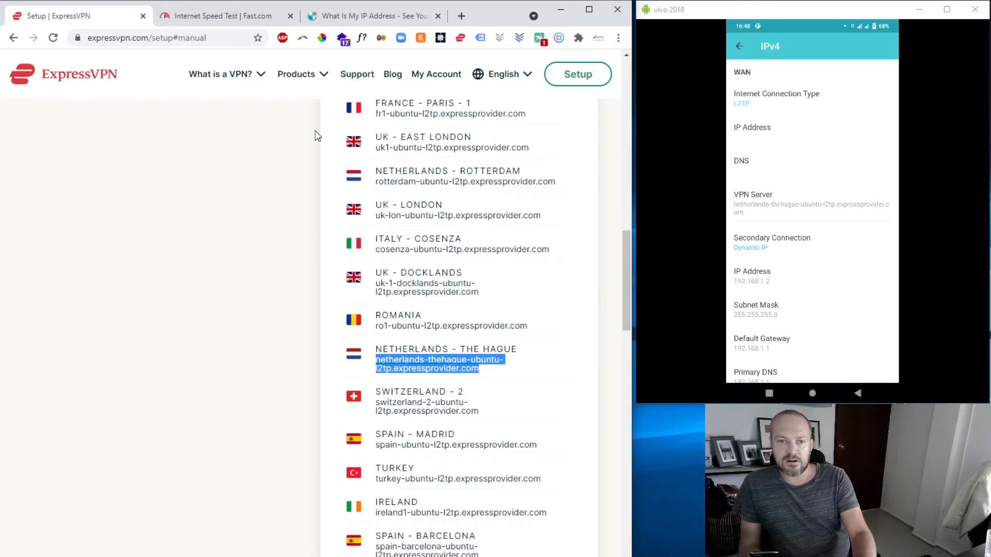
Rerun the Fast.com speed test over the VPN, now measuring 31 Mbps
left_click(221, 16)
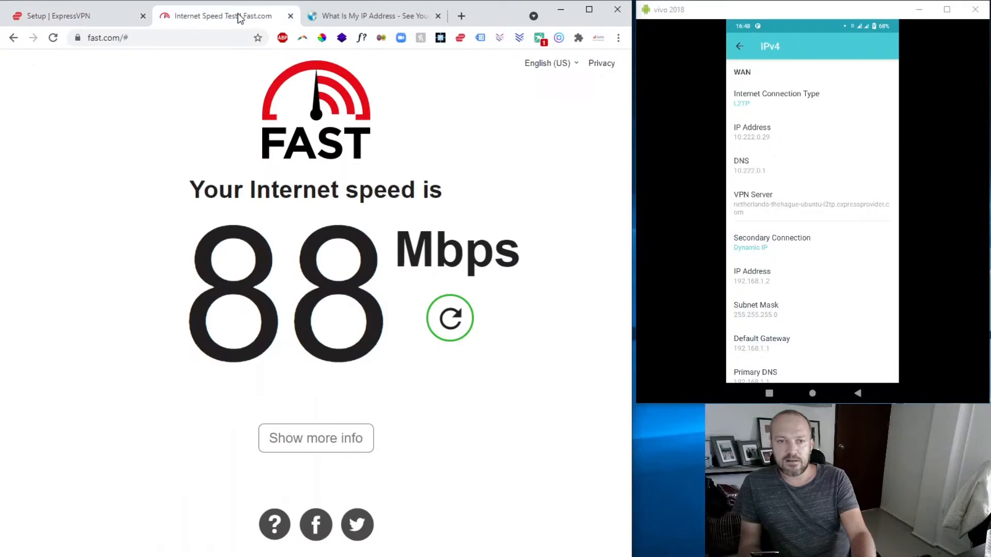
mouse_move(706, 173)
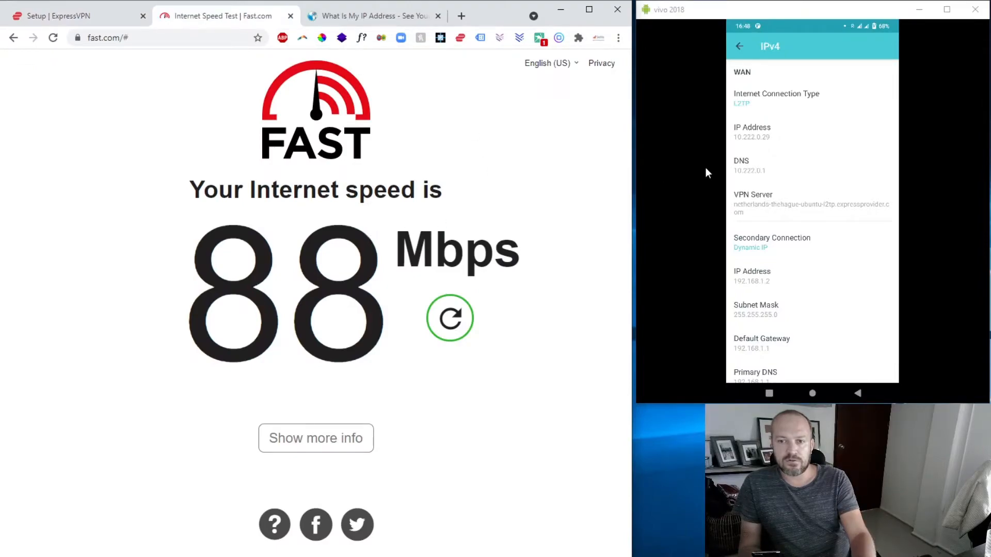
mouse_move(450, 319)
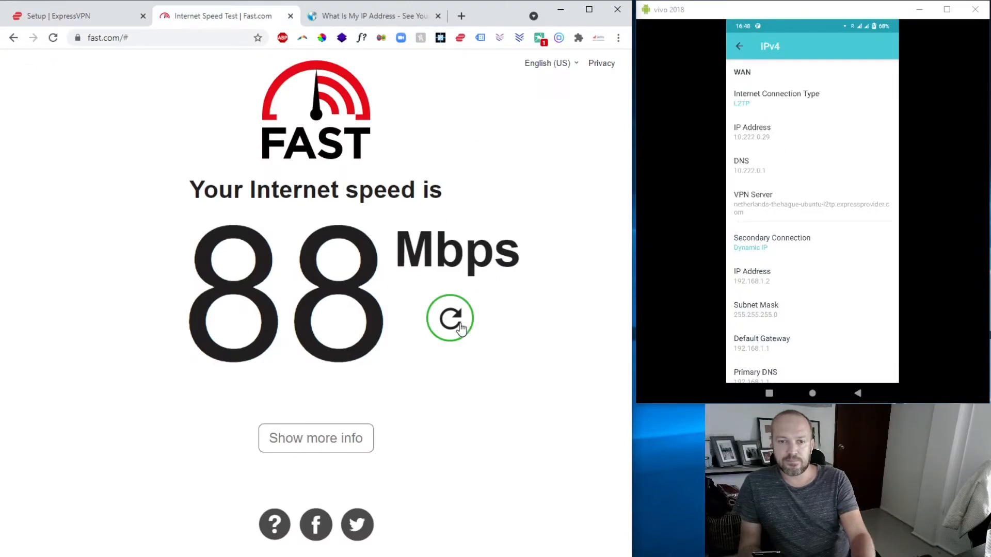
left_click(449, 318)
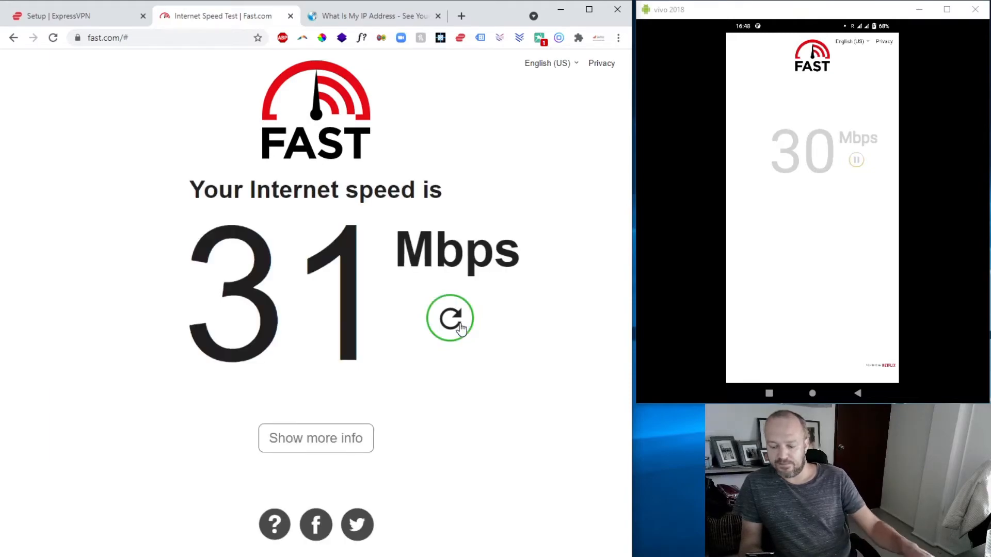
mouse_move(550, 18)
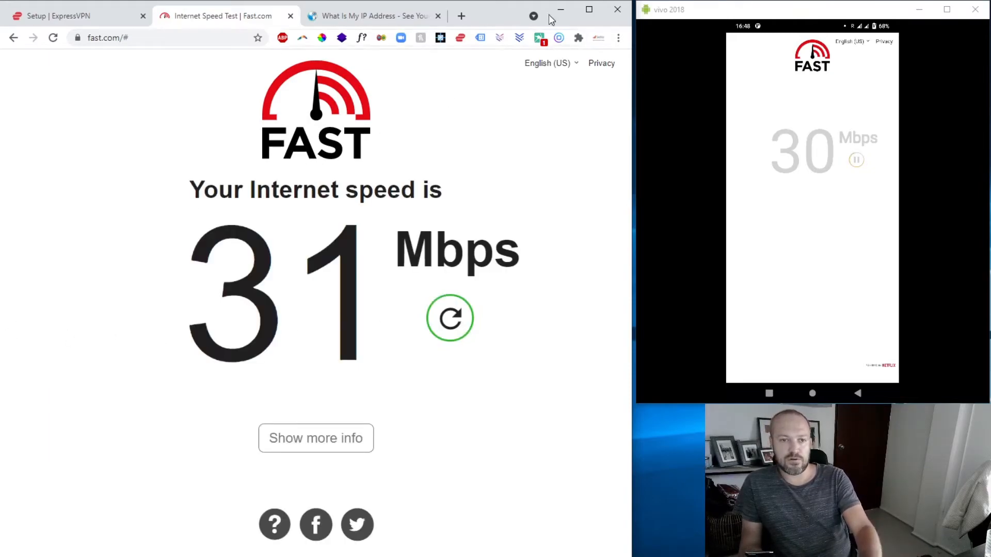
Reload WhatIsMyIPAddress, now reporting a Netherlands address from NFOrce Entertainment
left_click(371, 16)
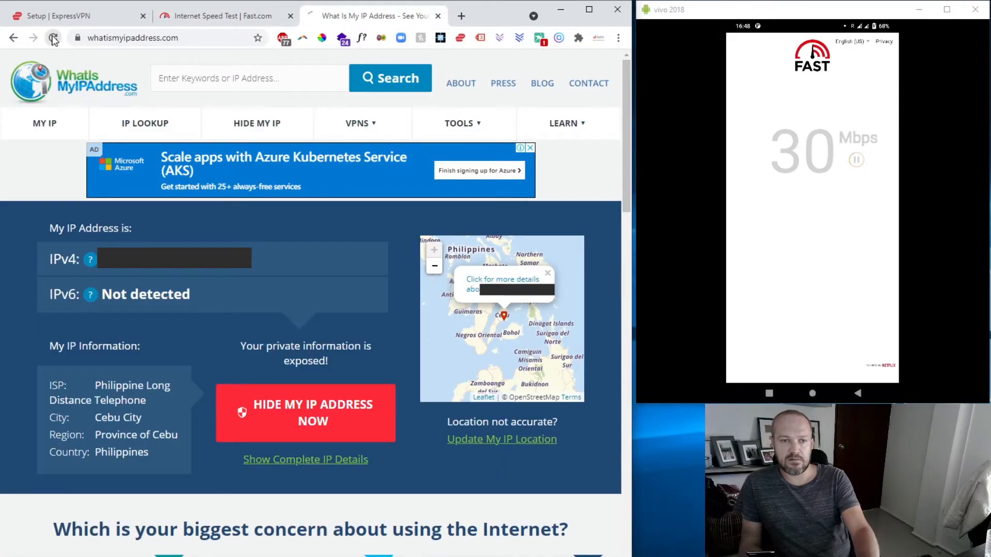
left_click(52, 38)
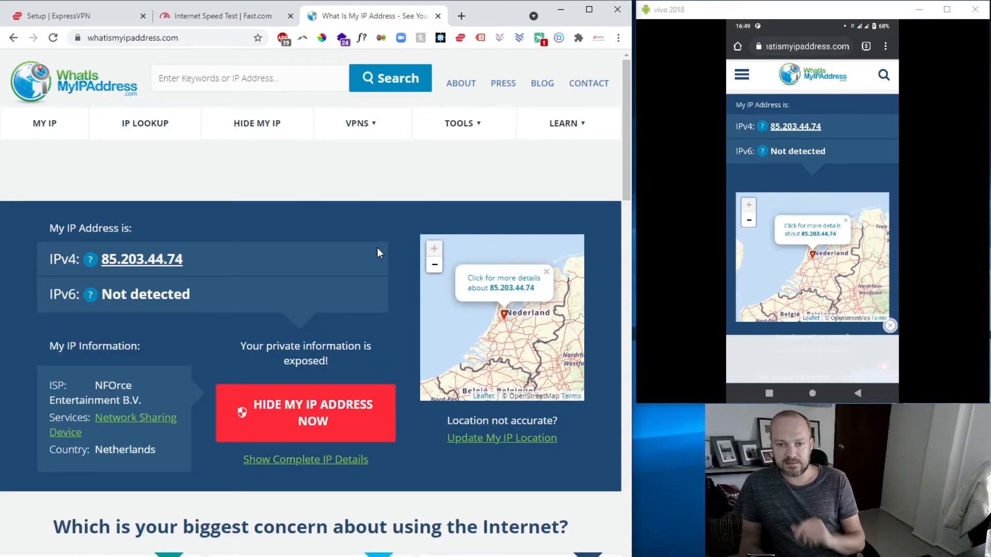
Launch Ziggo Sport on the phone and try to watch a sport channel
left_click(813, 393)
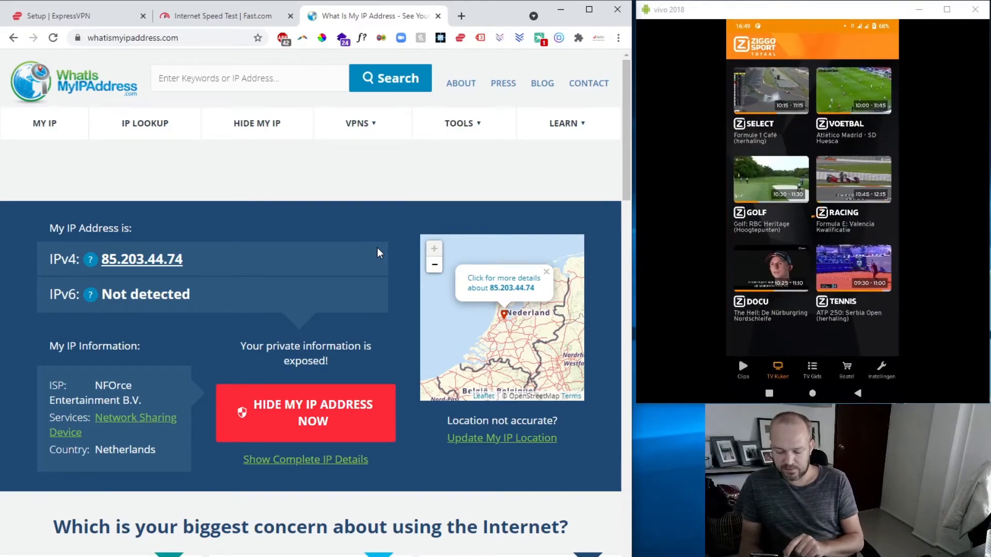
scroll("down", 3)
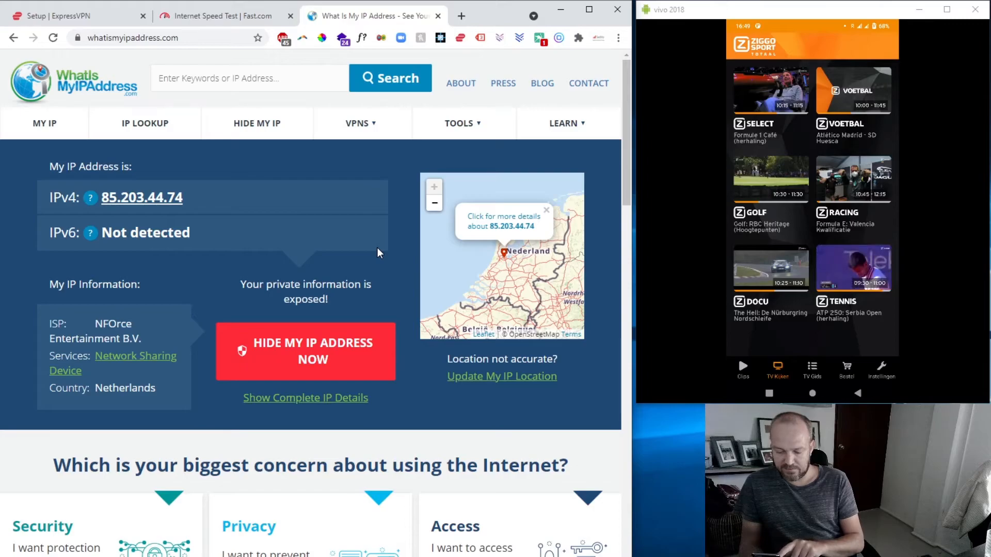
left_click(743, 369)
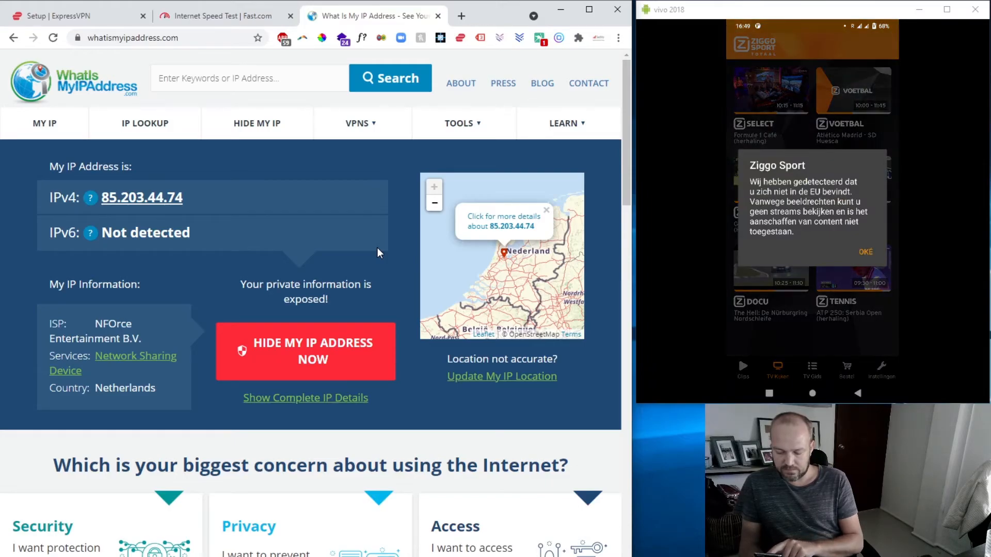
Dismiss the outside-EU warning, visit Instellingen and bring up recent apps
left_click(865, 252)
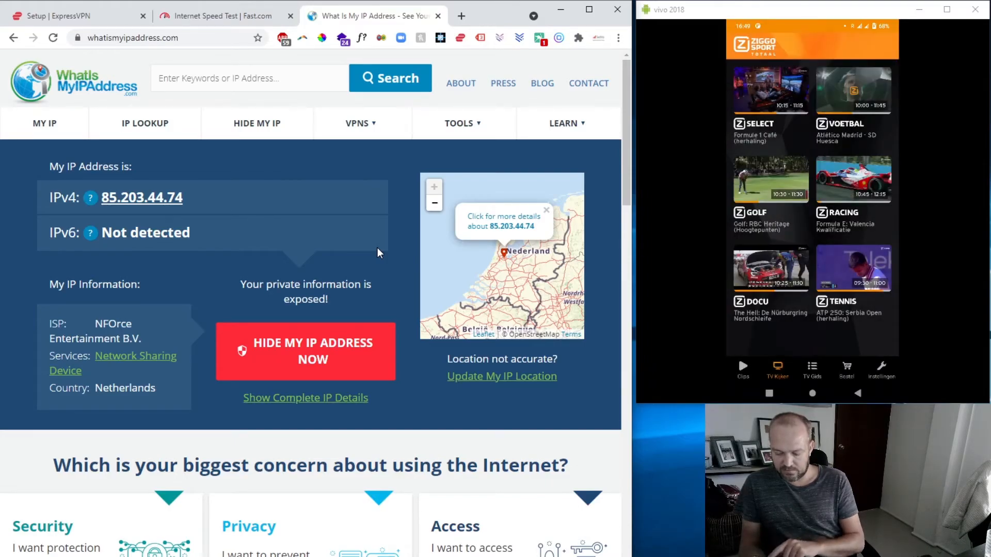
left_click(881, 369)
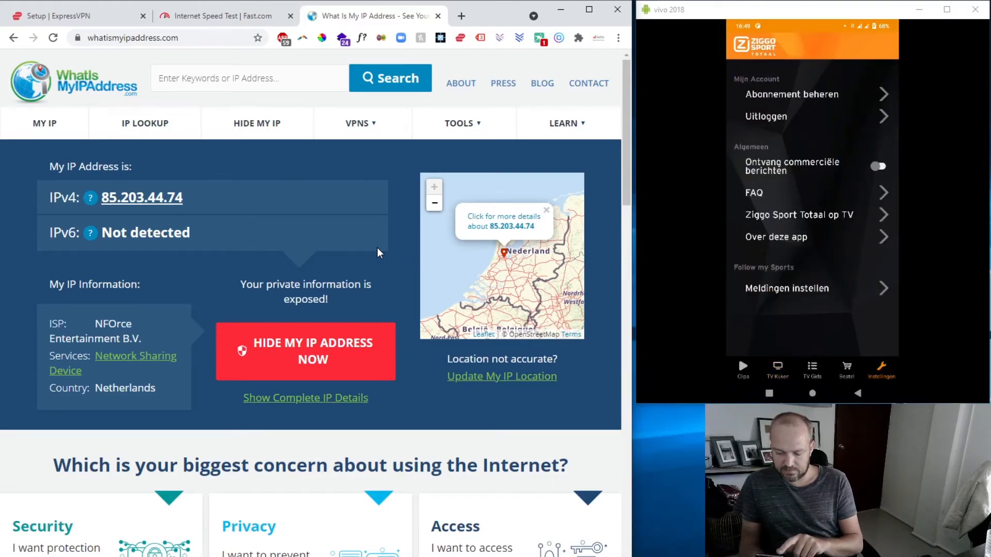
left_click(765, 117)
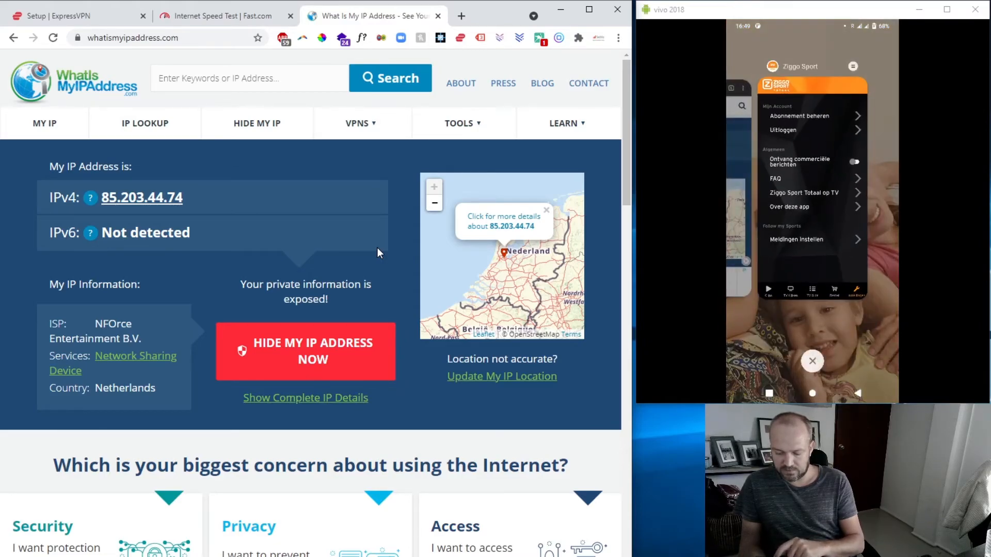
Close Ziggo Sport from the app switcher so it can relaunch and stream the match
left_click(813, 361)
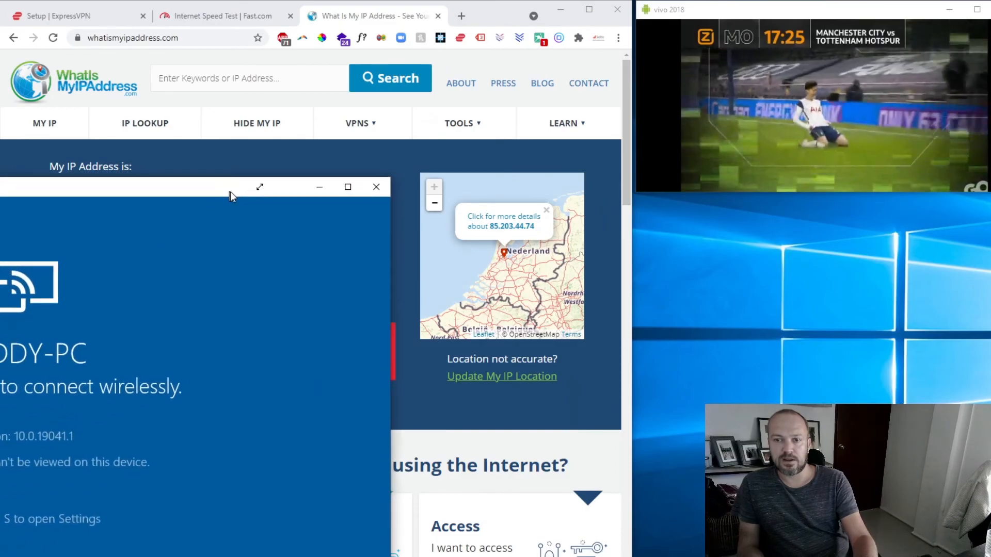
Move and enlarge the wireless display window, then close it after viewing the L2TP settings
left_click_drag(227, 195, 357, 169)
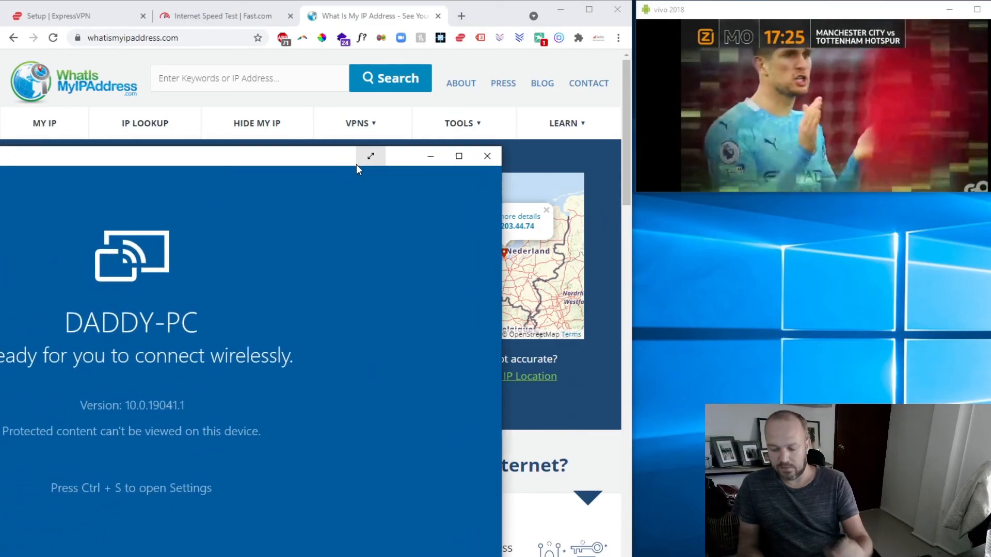
left_click(959, 32)
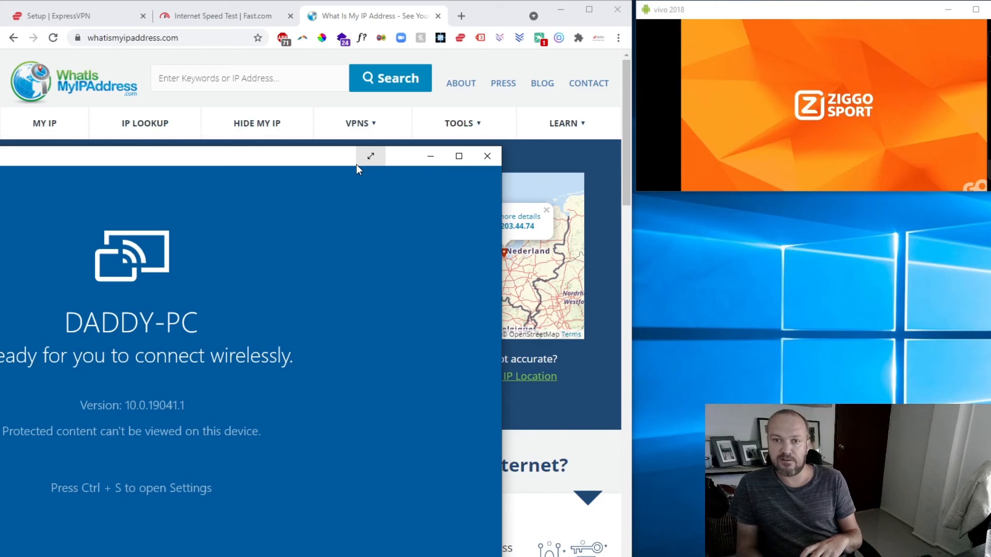
mouse_move(372, 172)
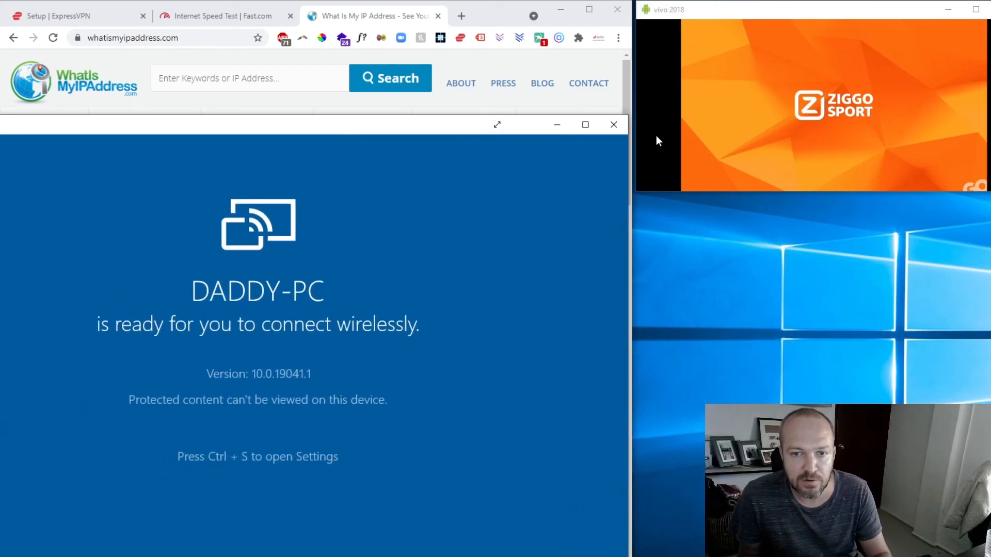
left_click(612, 125)
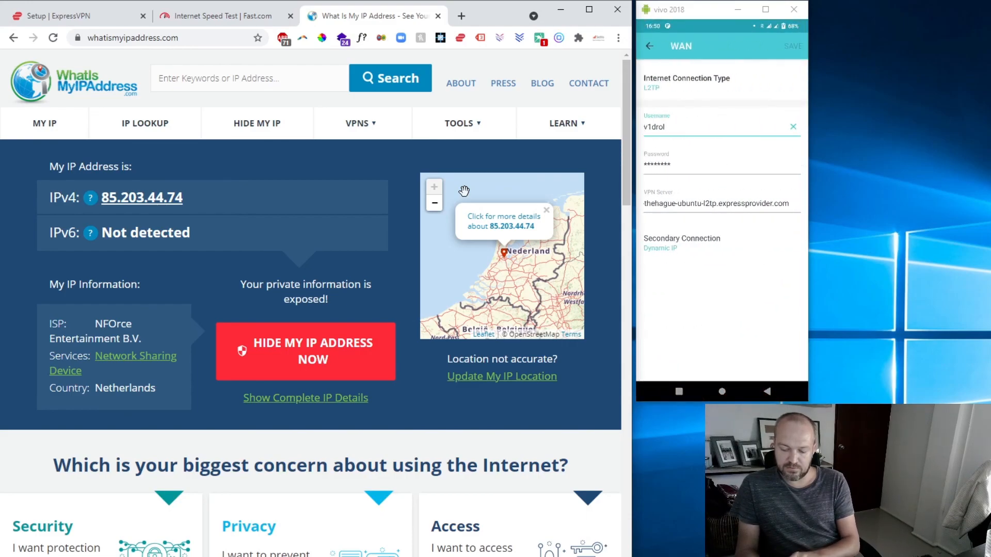
Reveal the WAN connection-type list, Dynamic IP through DS-Lite, from Internet Connection Type
left_click(686, 86)
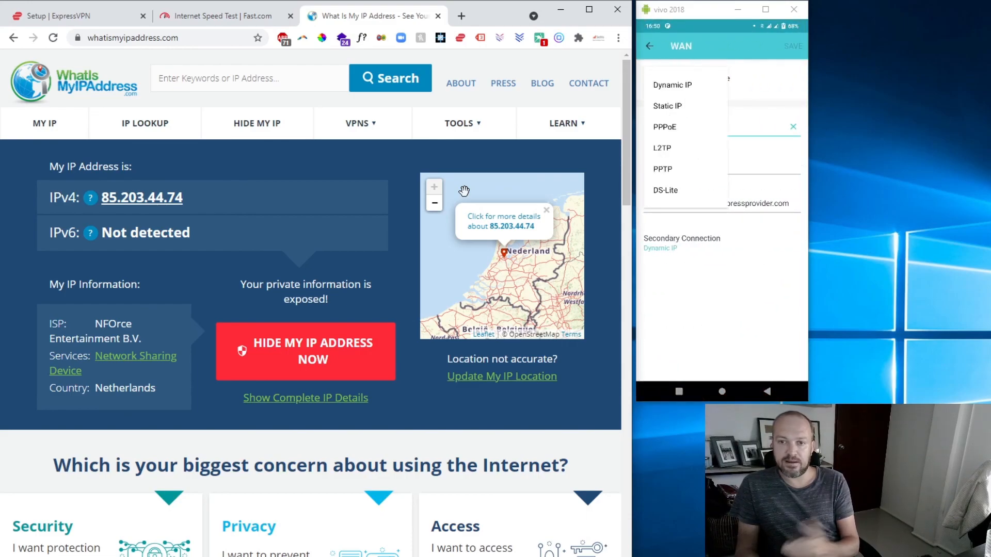